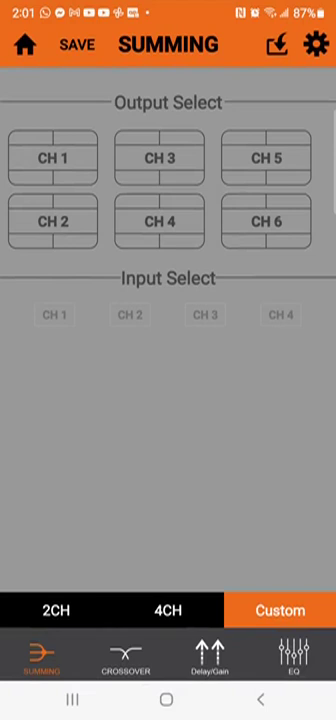
- Show the channel 1 equaliser and pull the boosted first band back to 0 dB
click(292, 654)
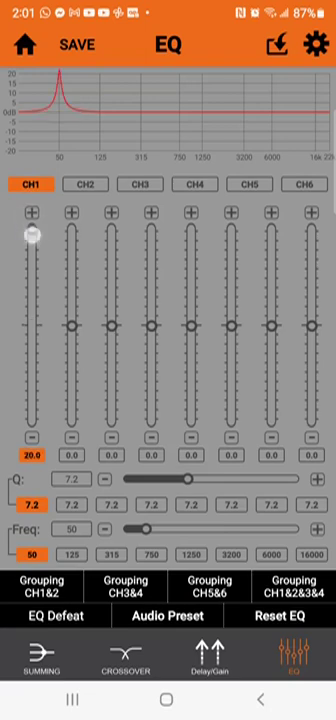
drag(36, 230, 36, 320)
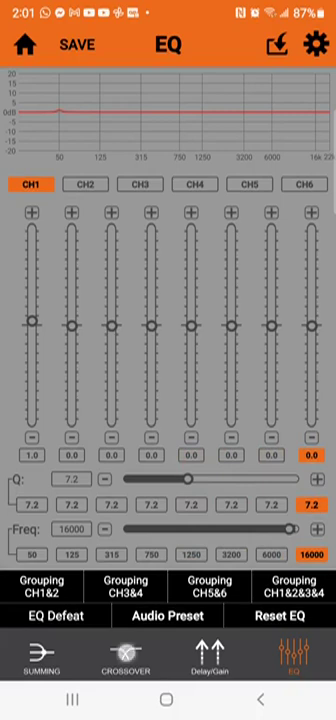
- Link crossover channels 5 and 6 as a pair, then return to the channel 1/2 pair
click(122, 676)
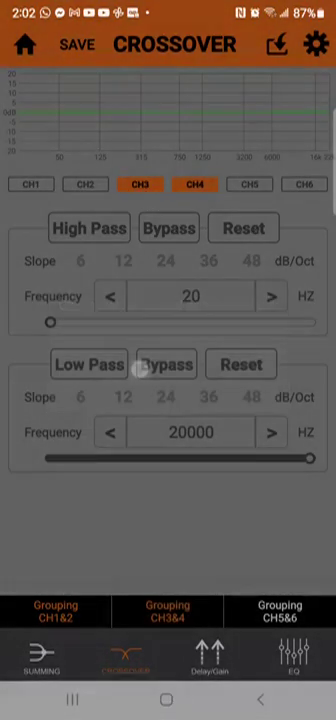
click(248, 184)
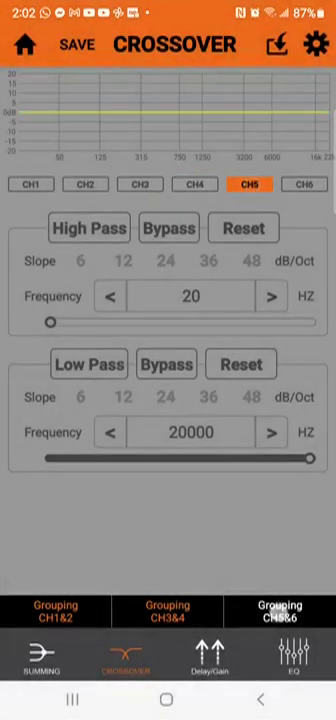
click(308, 184)
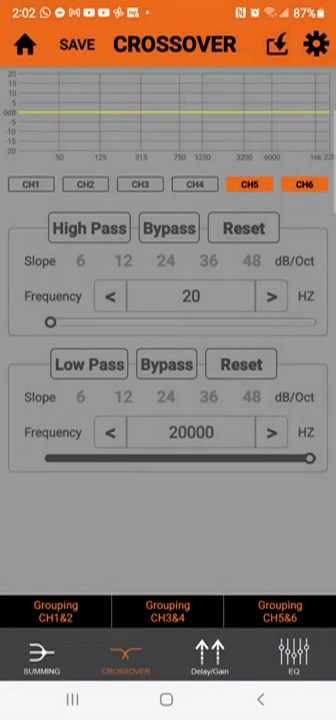
click(32, 186)
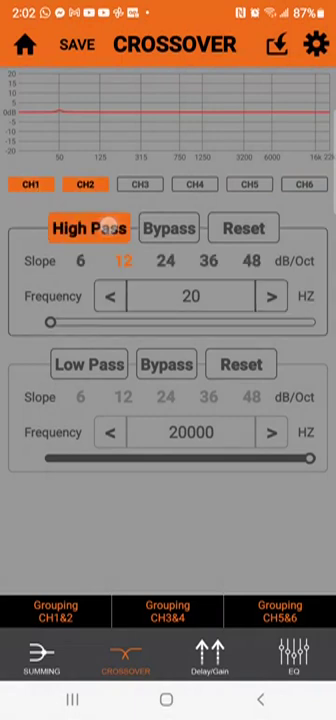
- Set an 80 Hz high-pass cutoff for channels 1 and 2
click(188, 296)
text(80)
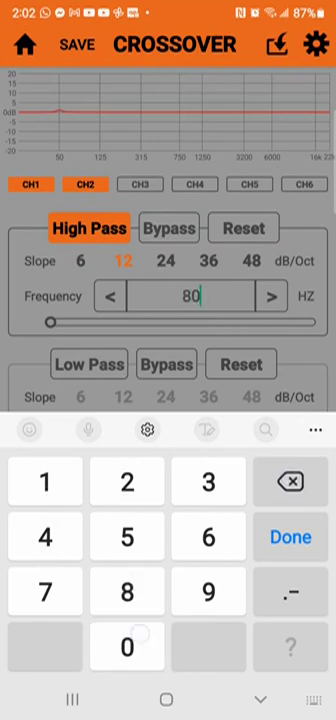
click(288, 538)
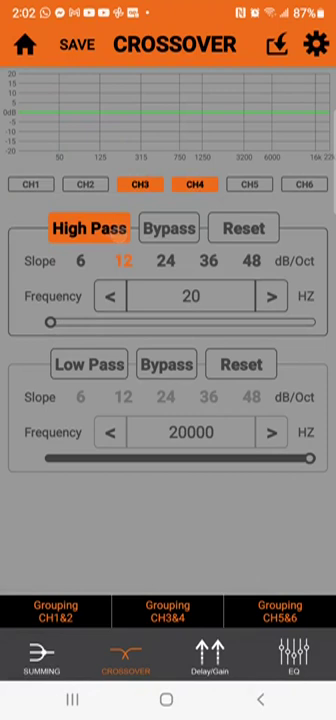
click(190, 296)
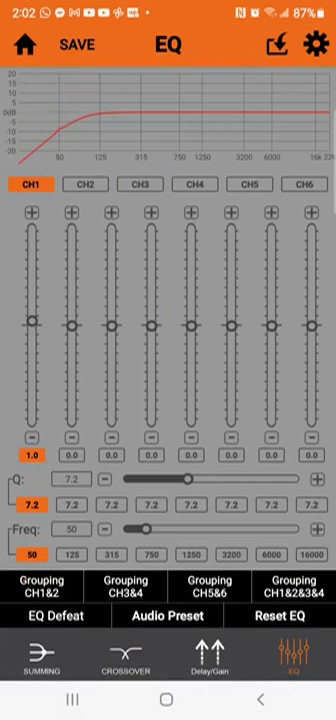
- Group equaliser channels 1 with 2, check the 3/4 pair, and return to channels 1 and 2
click(92, 184)
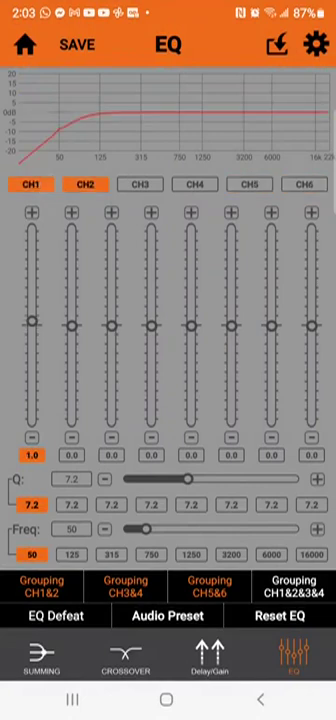
click(144, 186)
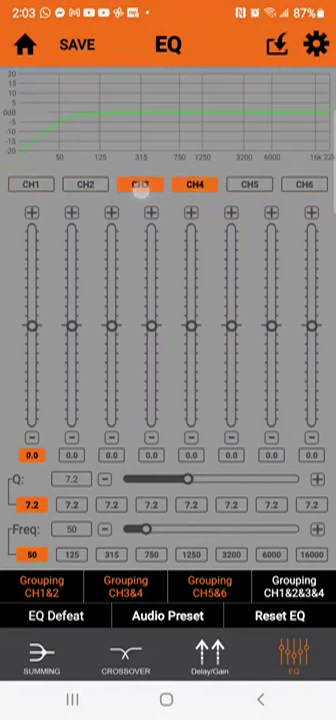
click(140, 184)
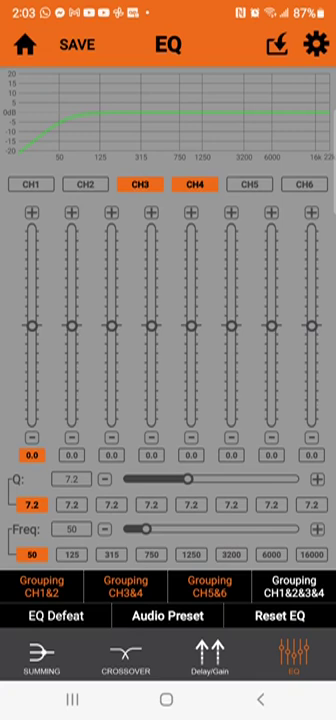
click(30, 184)
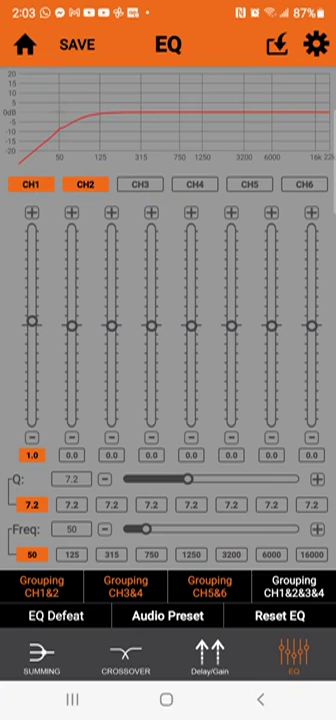
- Raise the lowest 50 Hz equaliser band in stages until its gain reads about 15.5 dB
drag(26, 320, 26, 272)
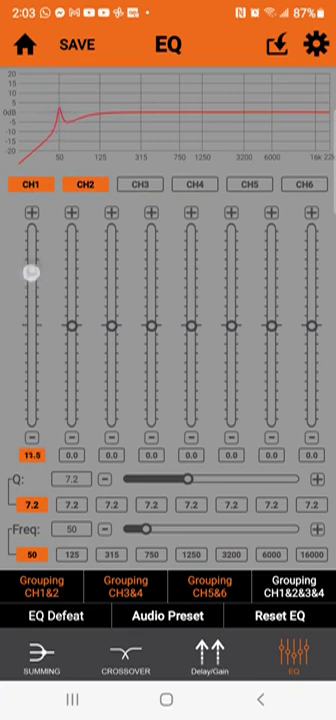
drag(28, 278, 28, 244)
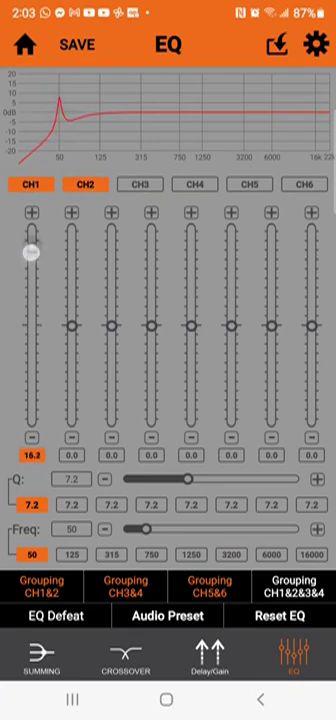
drag(30, 248, 30, 256)
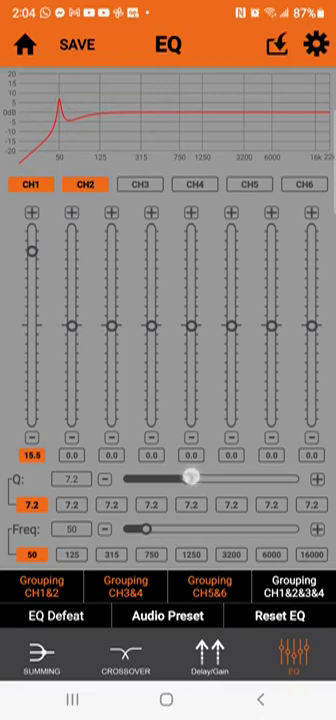
- Lower the 50 Hz band's Q from 7.2 to roughly 2, widening the boost
drag(184, 510, 296, 510)
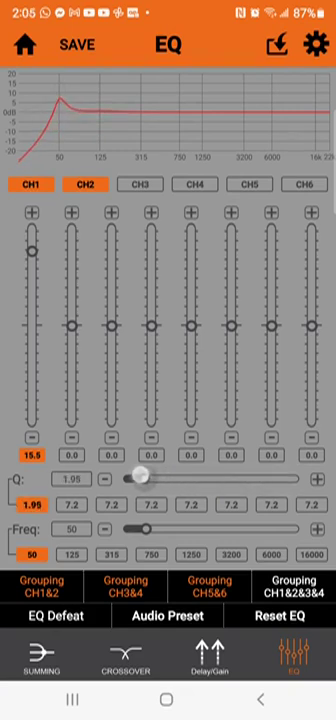
drag(140, 480, 136, 480)
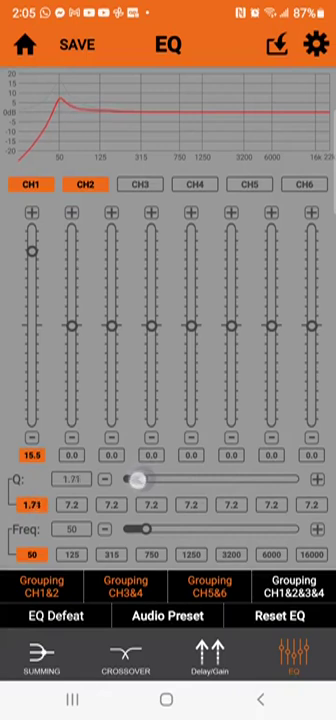
drag(130, 484, 142, 484)
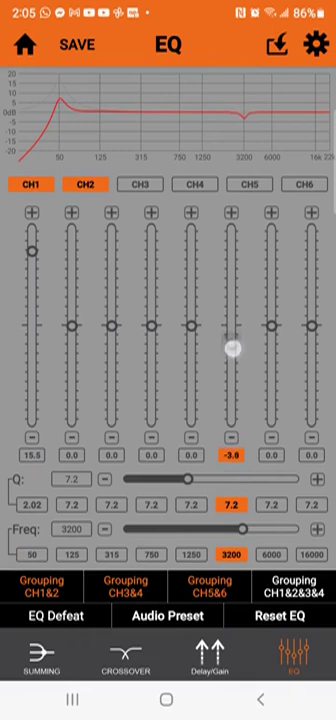
- Move the sixth band to 4000 Hz and cut it to about -4.4 dB
drag(232, 344, 232, 350)
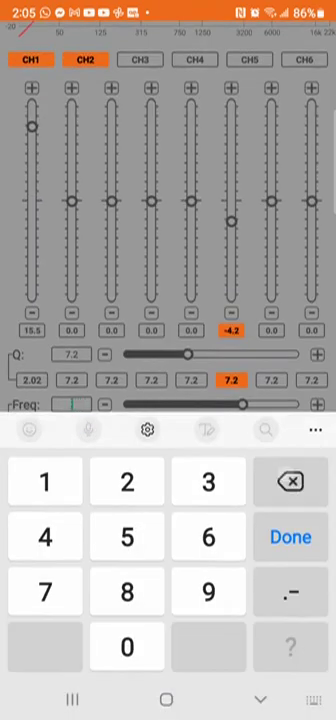
text(4000)
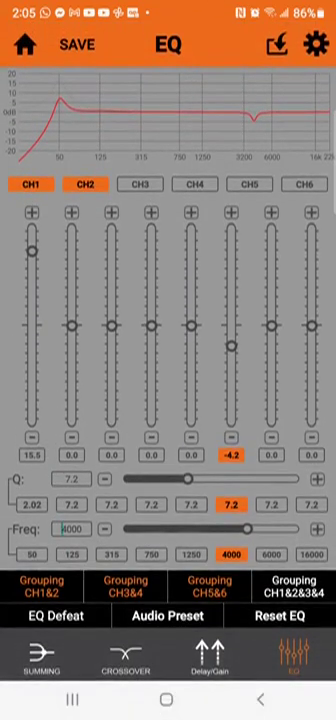
drag(232, 328, 232, 360)
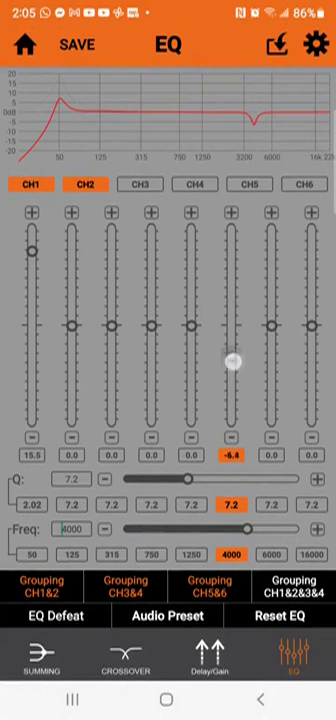